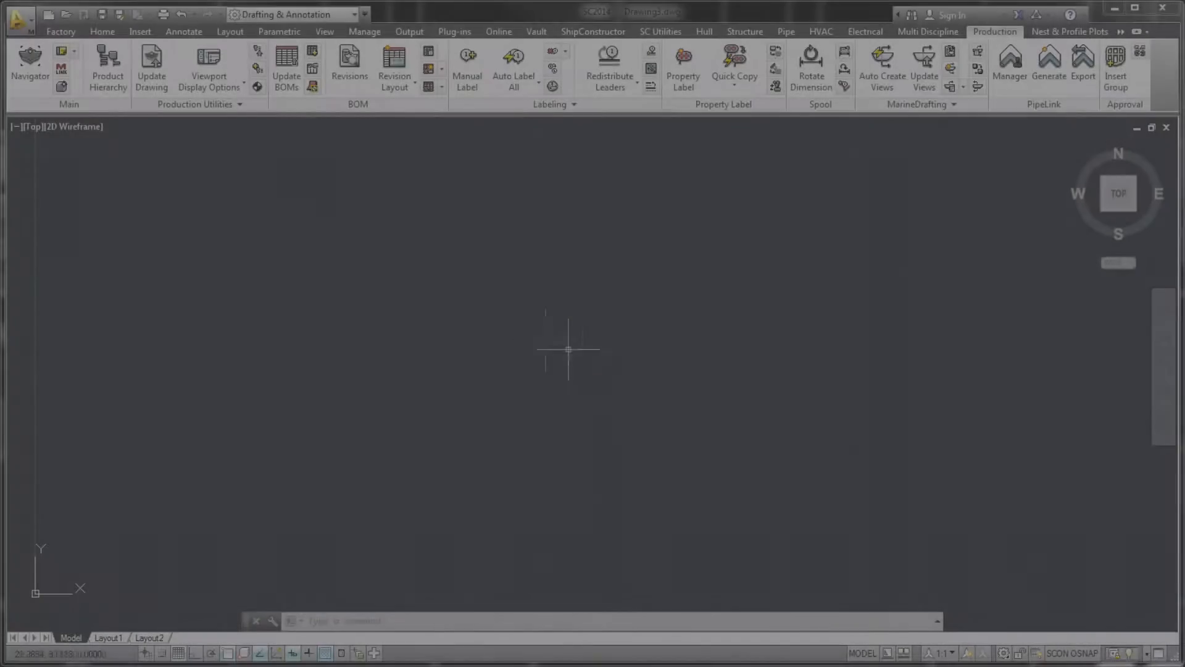
# Open the MarineDrafting Drawing Template from Navigator and show its View Generation Settings
pyautogui.click(27, 59)
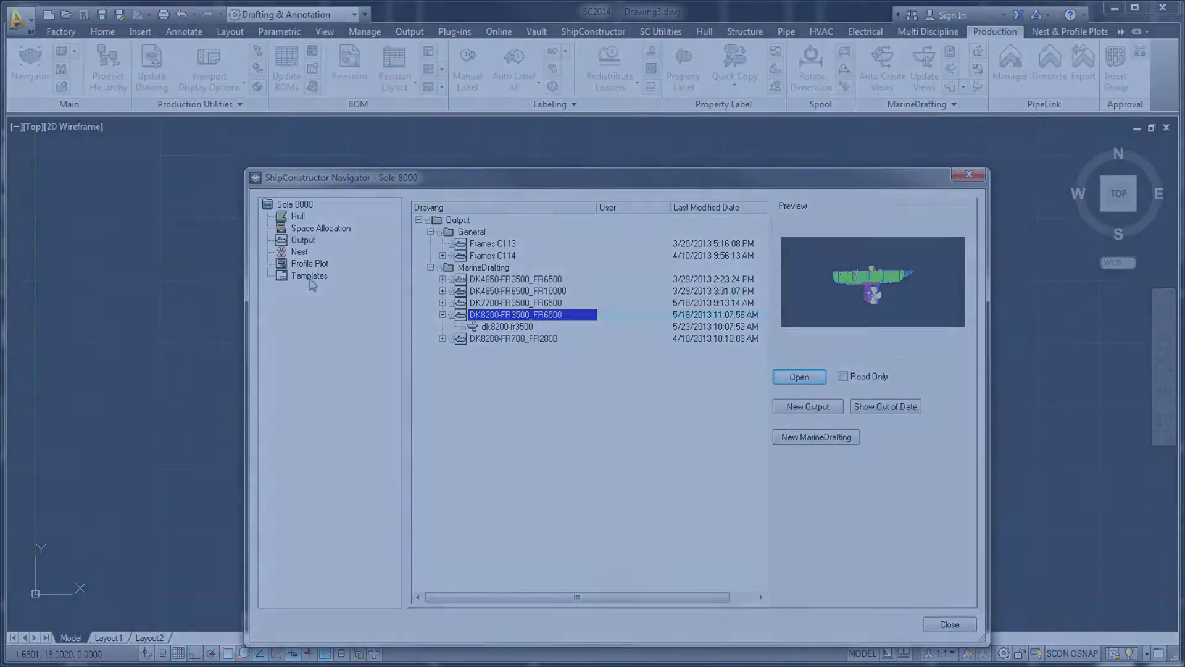
pyautogui.click(800, 377)
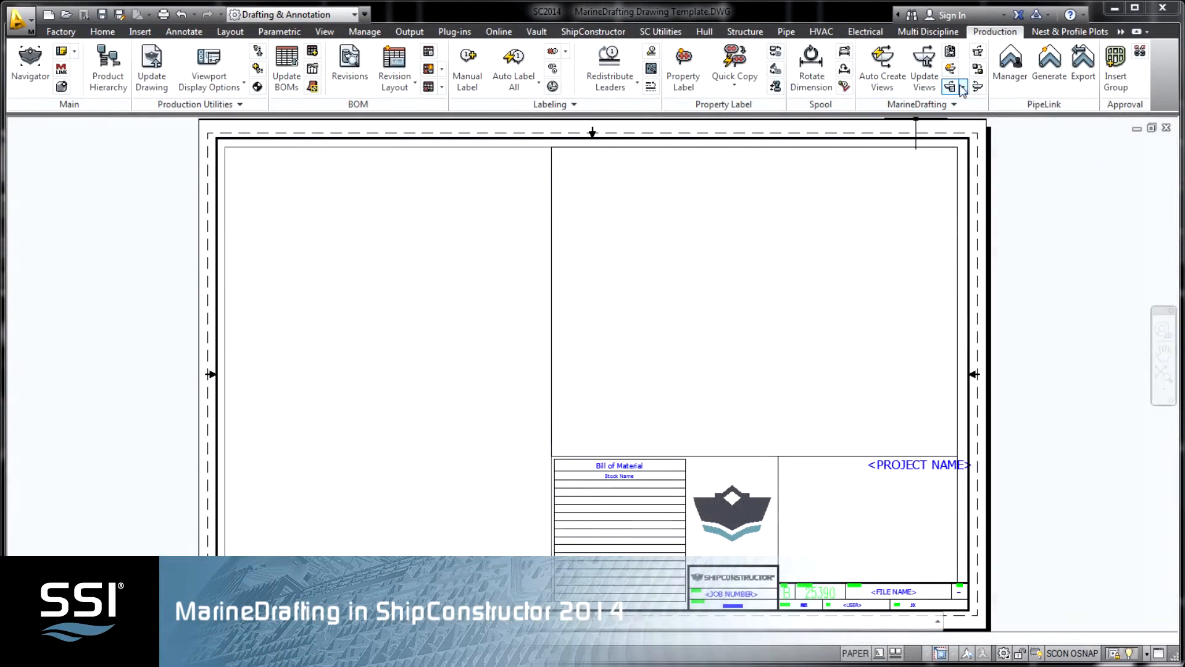
pyautogui.click(963, 86)
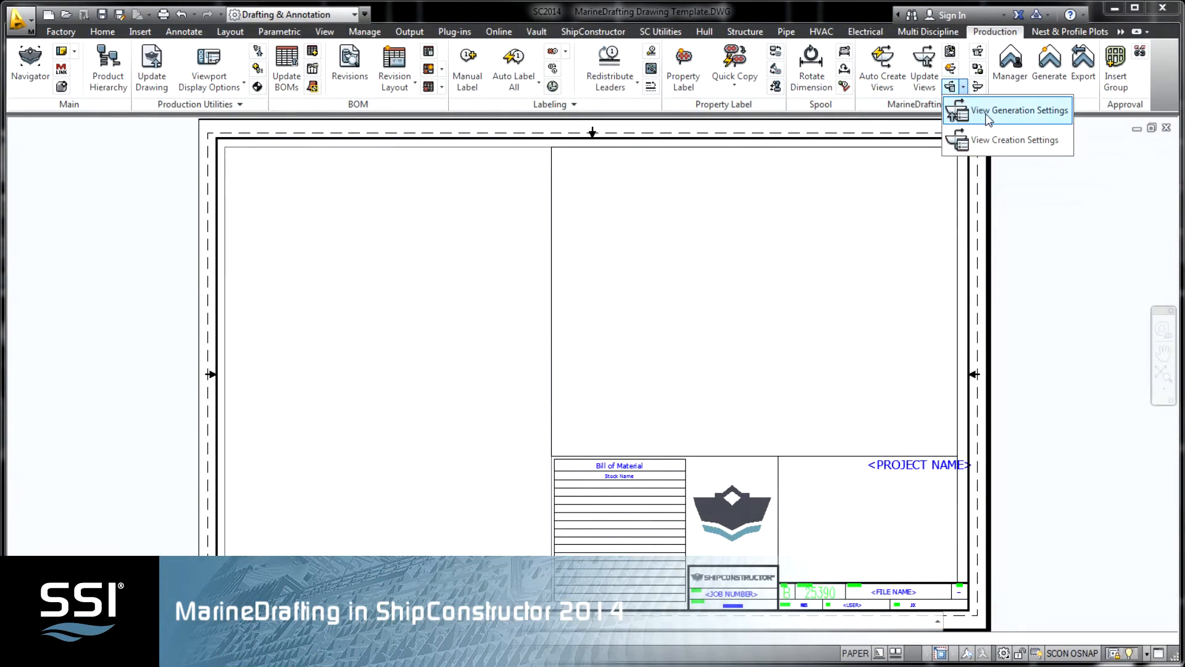
pyautogui.click(1017, 109)
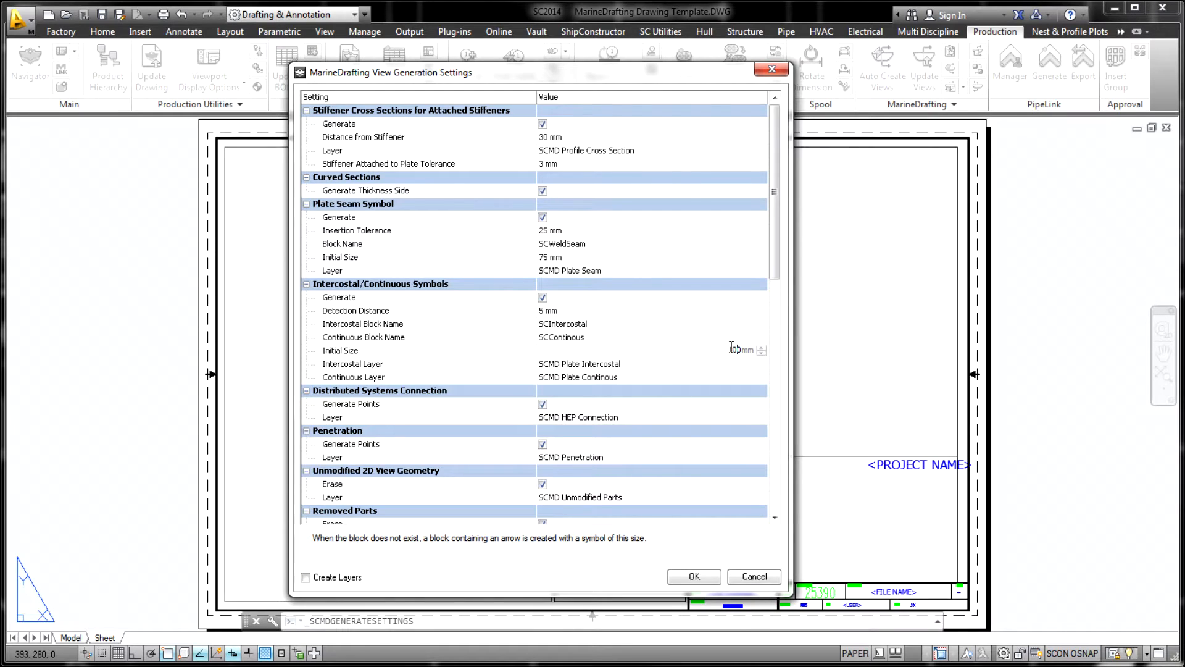
# Close the settings and launch the Create Output Drawing Wizard from the Home tab
pyautogui.click(694, 575)
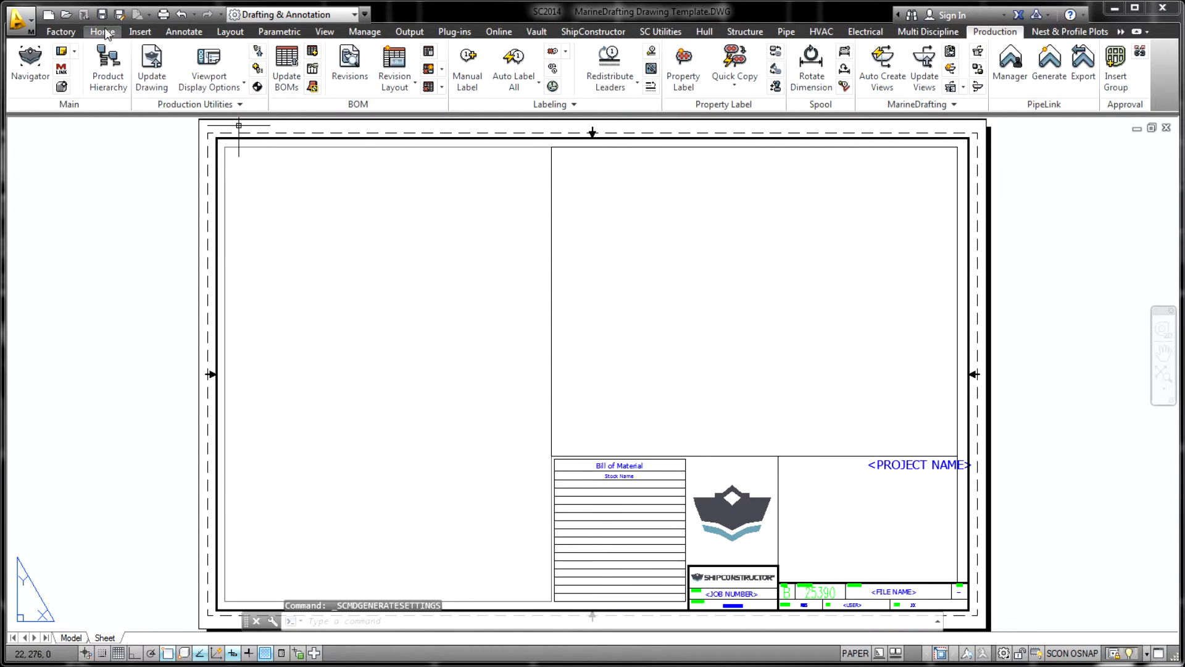
pyautogui.click(104, 32)
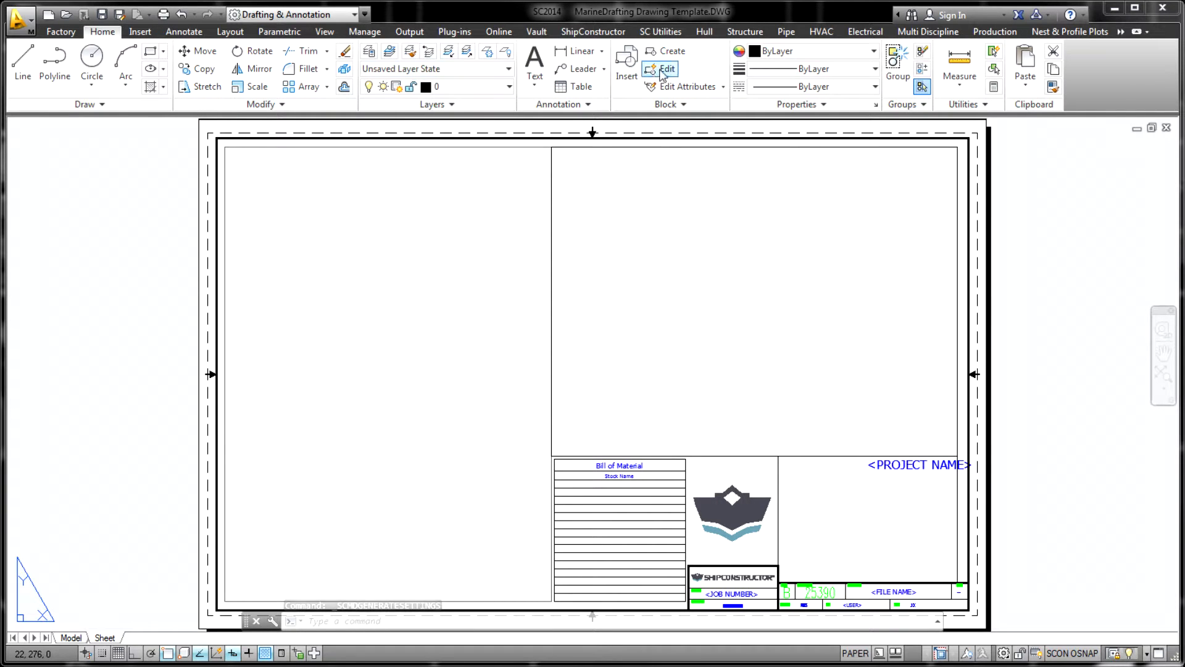
pyautogui.click(661, 68)
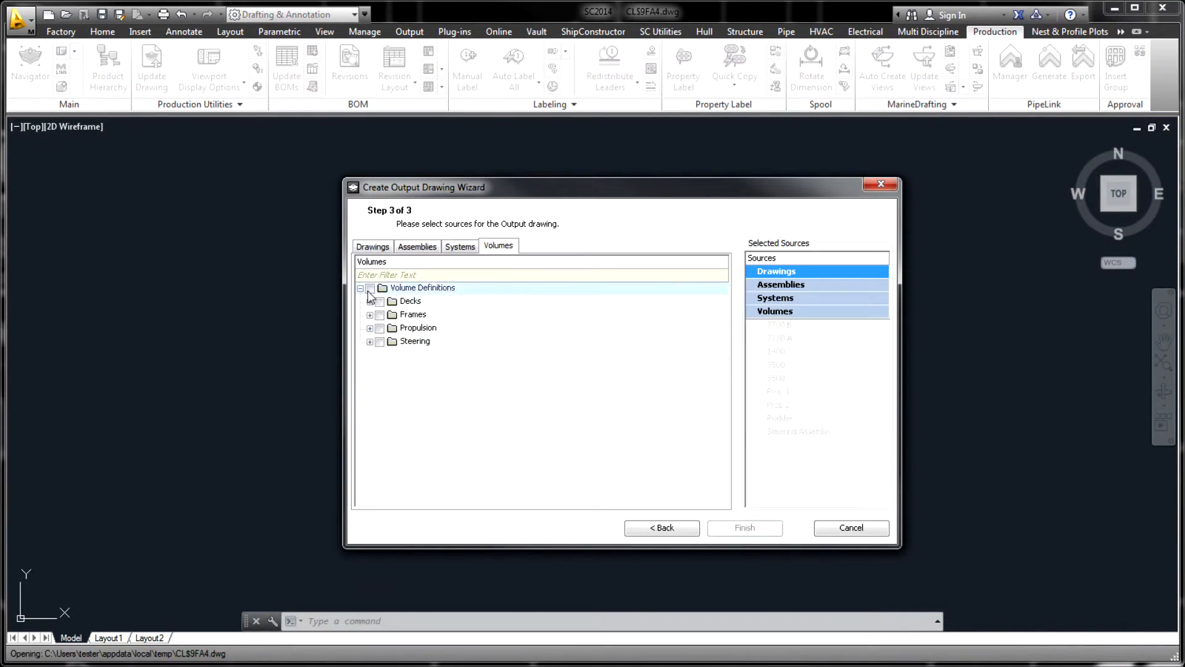
# Include the Decks, Frames, Propulsion and Steering volumes and finish creating DK7700-FR700_FR2800
pyautogui.click(369, 288)
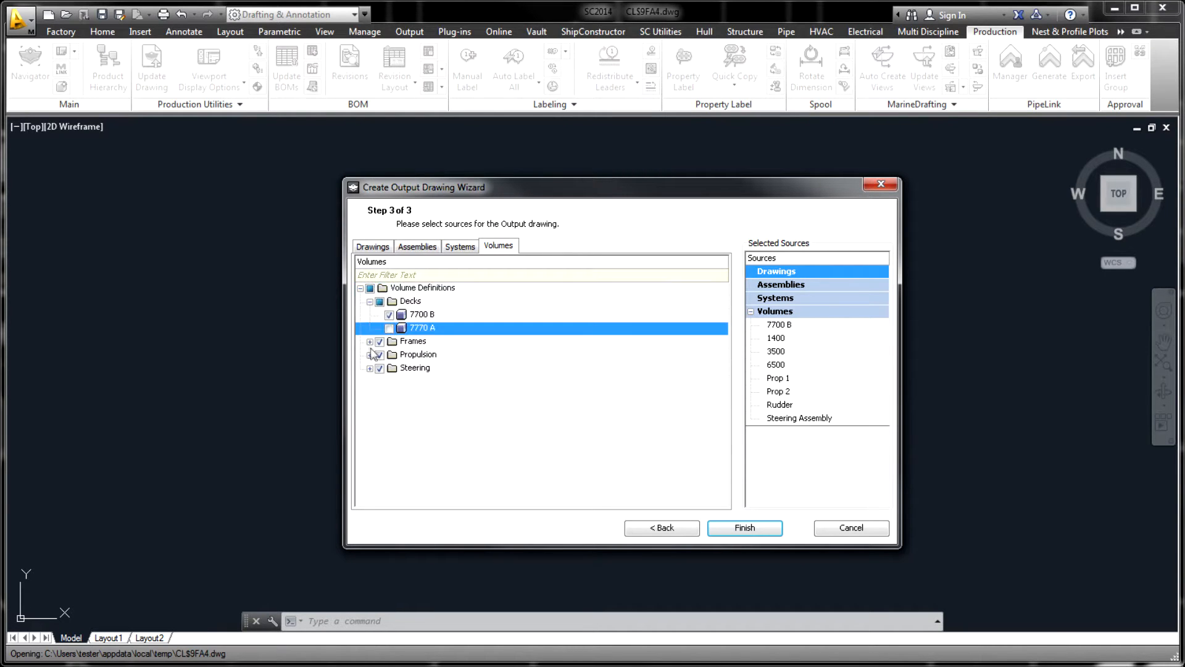
pyautogui.click(745, 528)
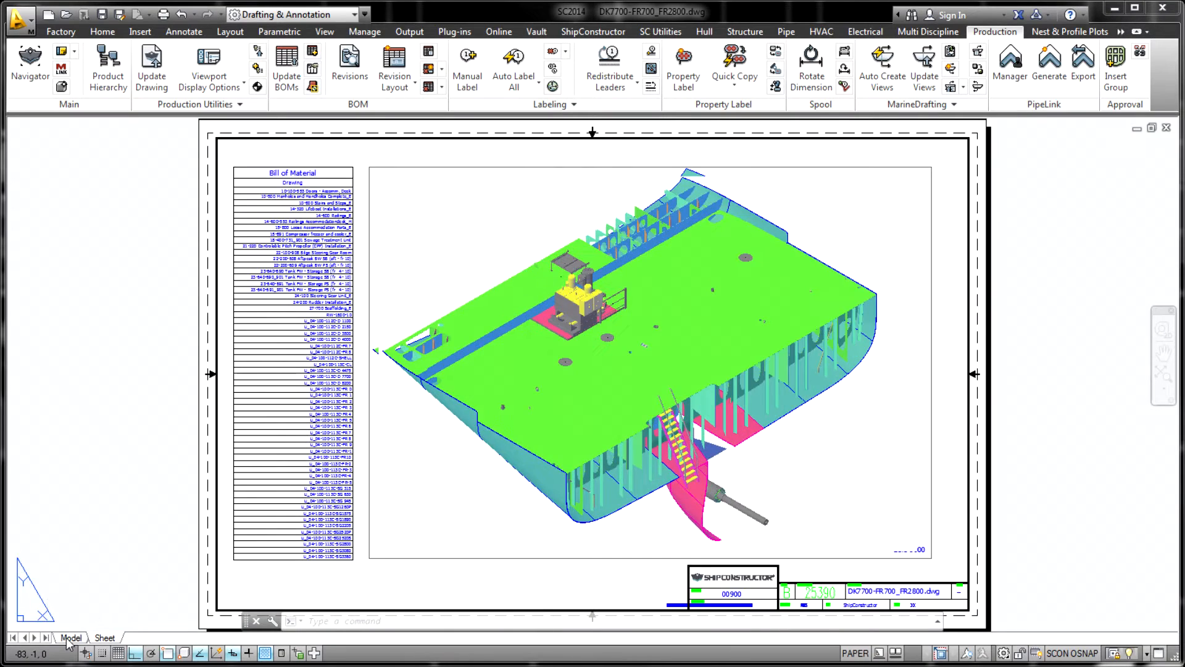
pyautogui.click(68, 637)
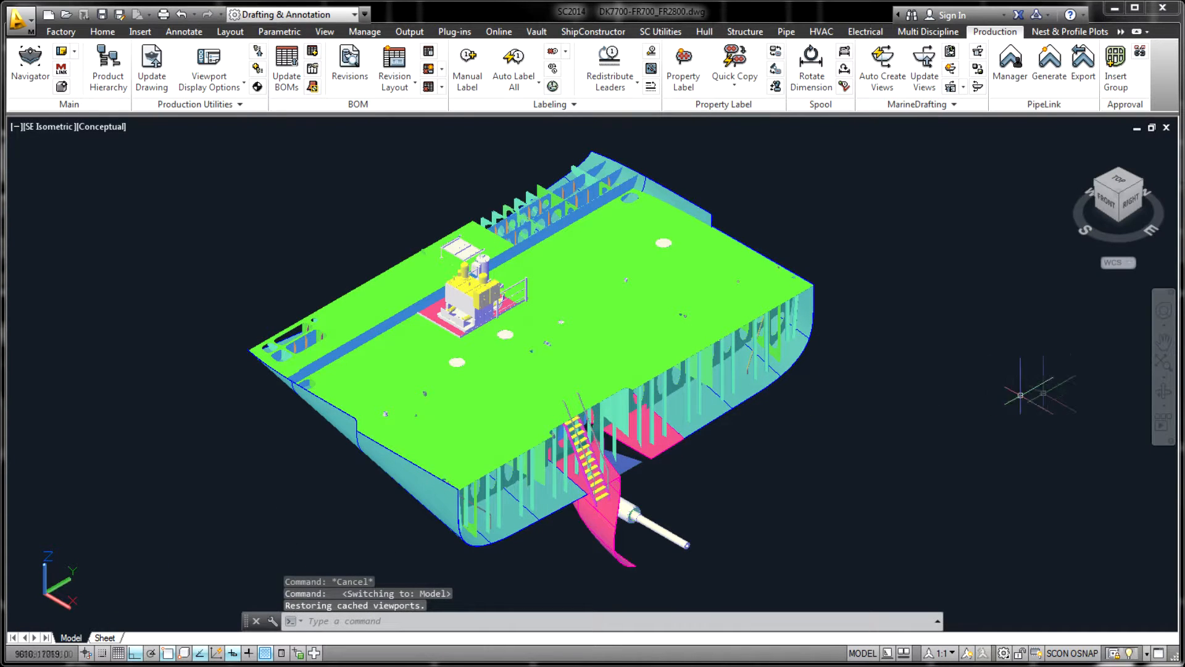
pyautogui.moveTo(1164, 391)
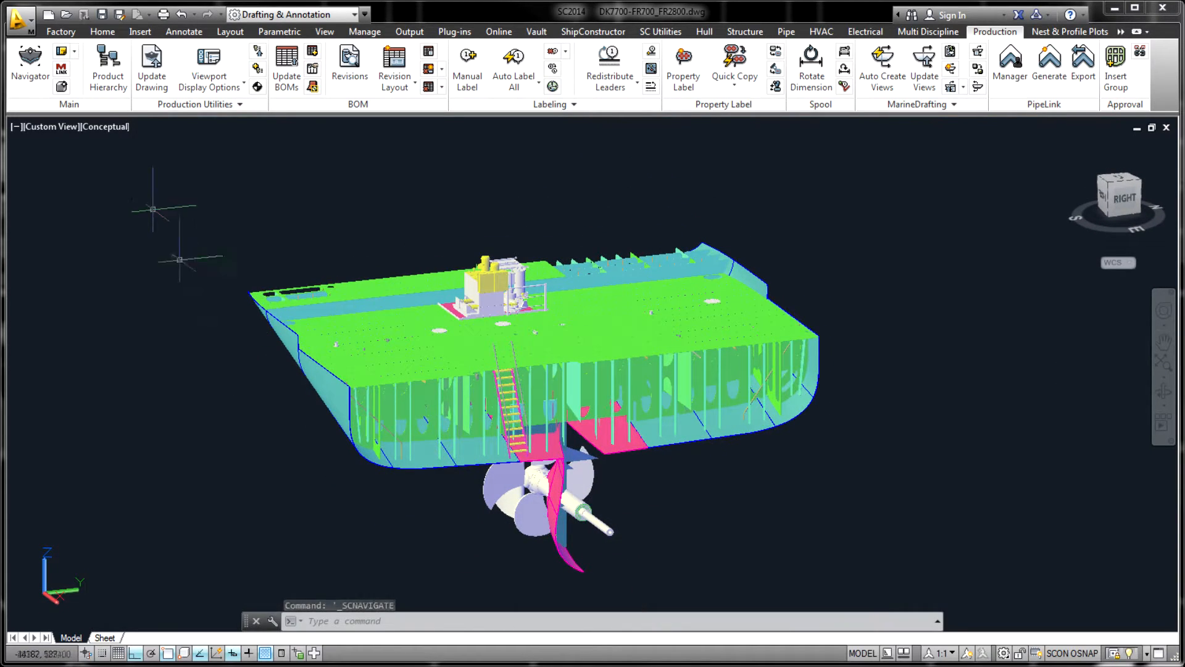
pyautogui.click(30, 58)
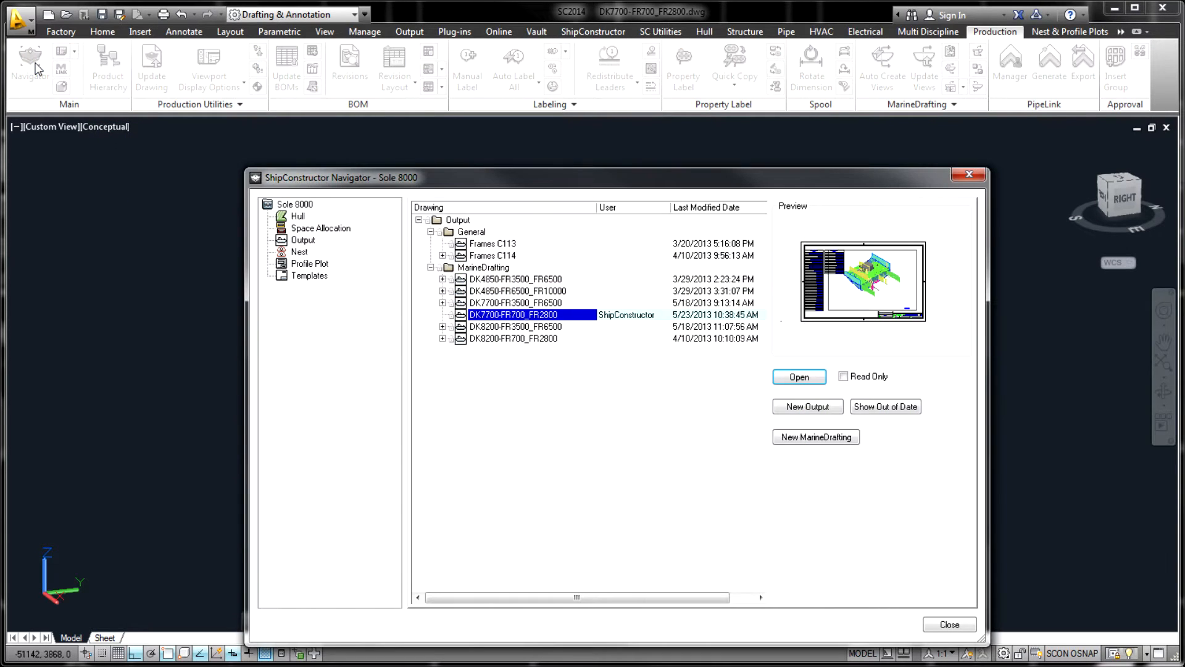
# Create a new MarineDrafting drawing from the template and start Auto Create Views
pyautogui.click(815, 437)
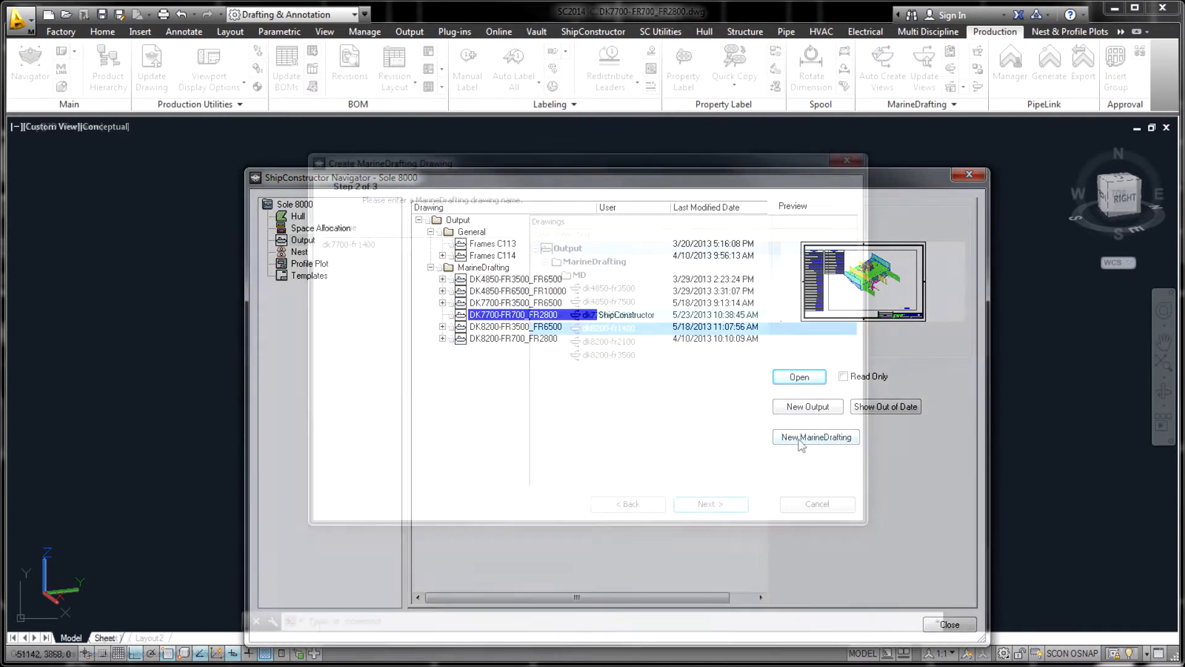
pyautogui.click(814, 437)
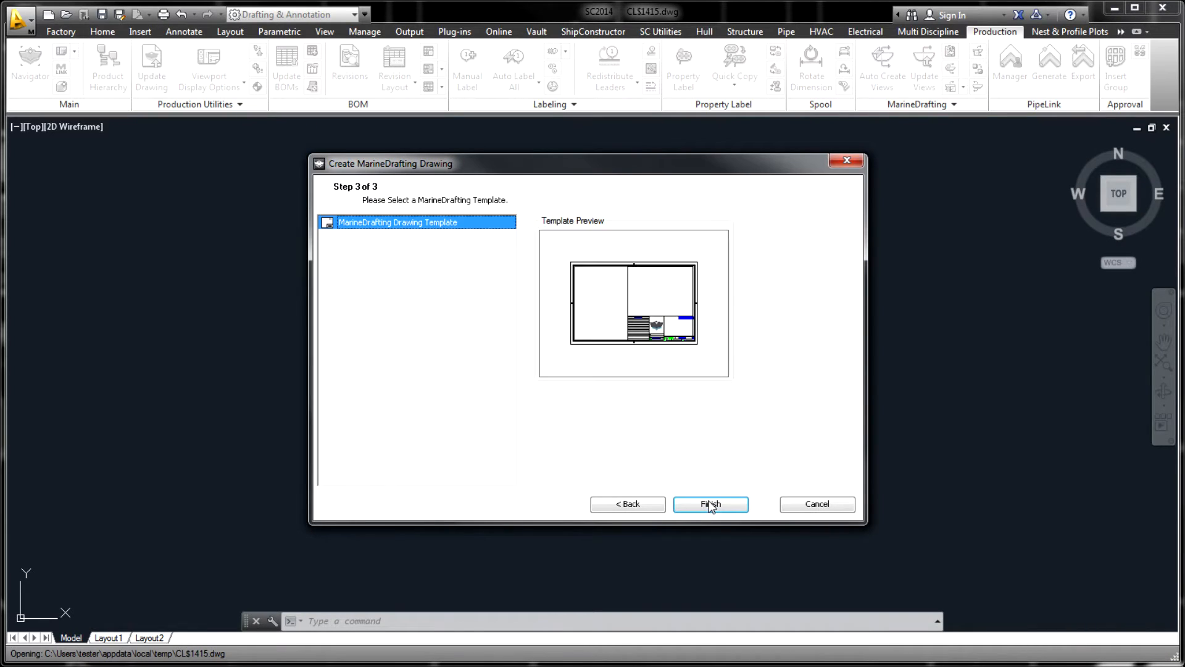
pyautogui.click(711, 504)
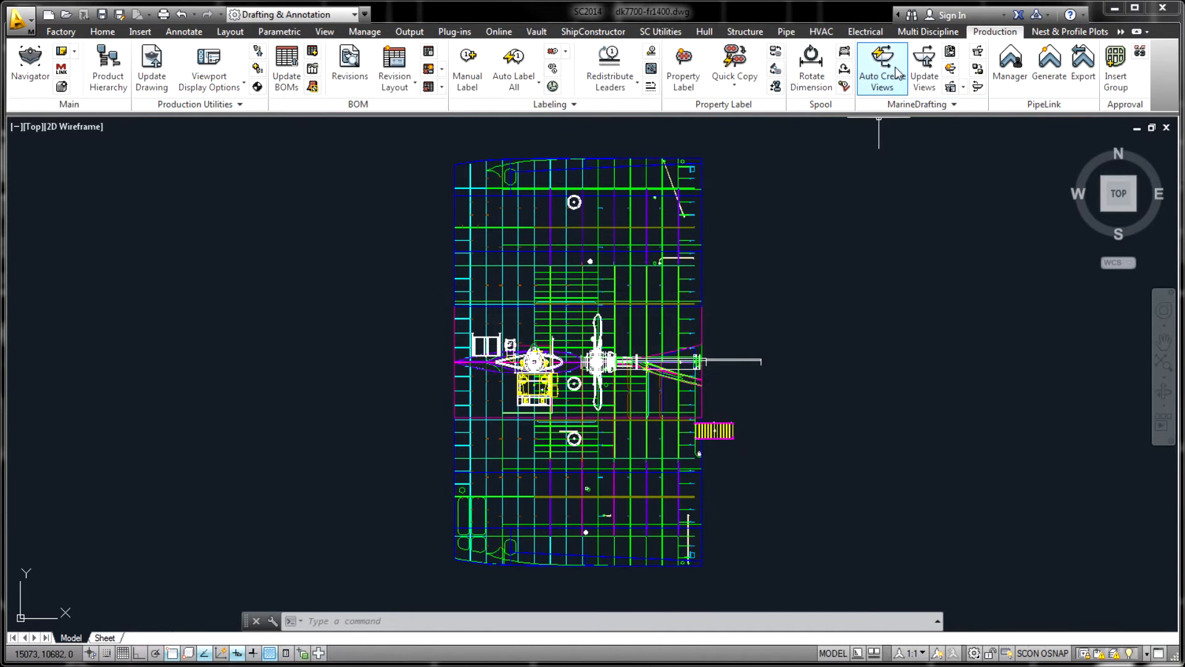
pyautogui.click(881, 58)
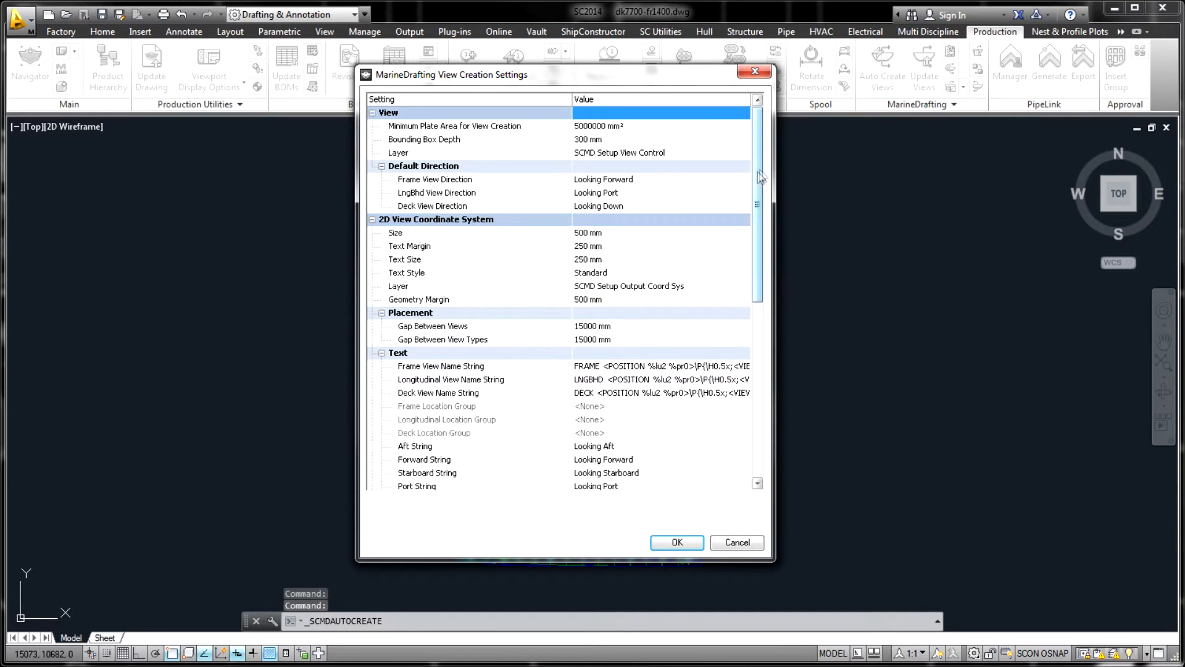
# Confirm view creation, then run Update Views with the default generation settings
pyautogui.scroll(-3)
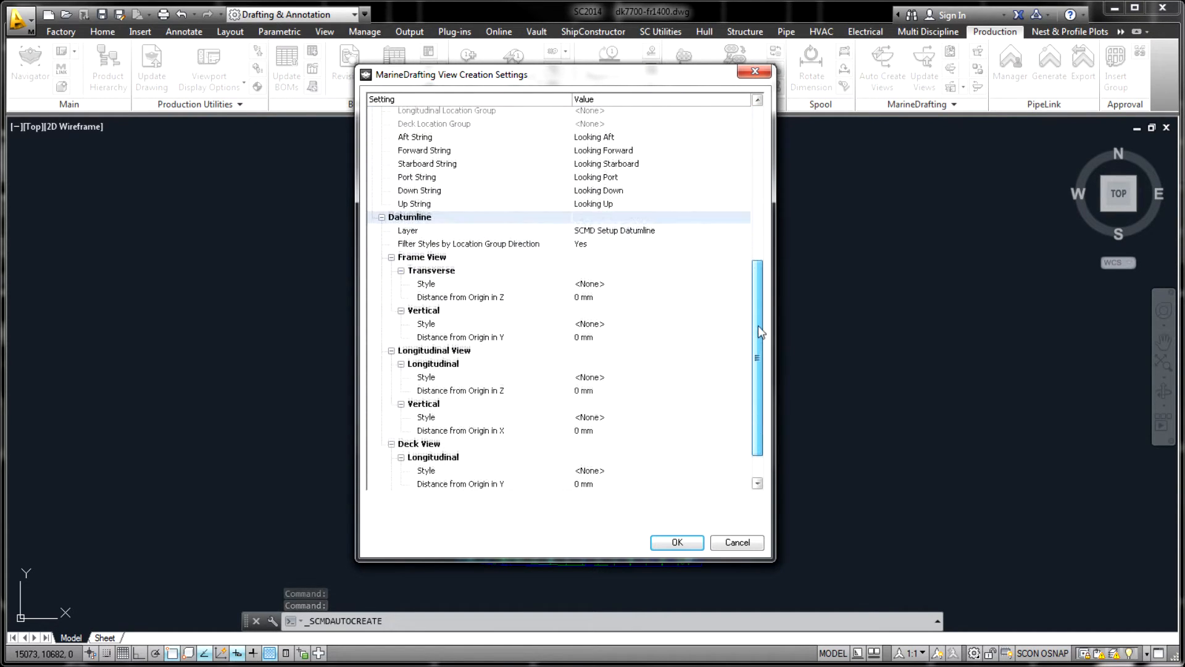
pyautogui.click(676, 542)
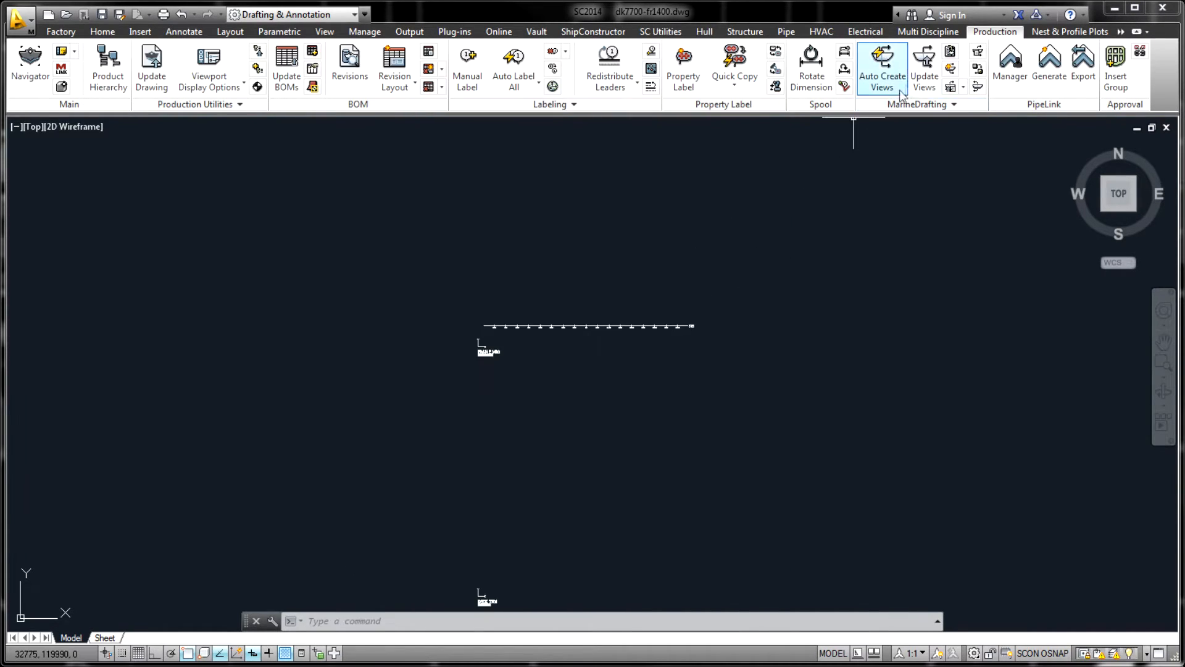
pyautogui.click(925, 64)
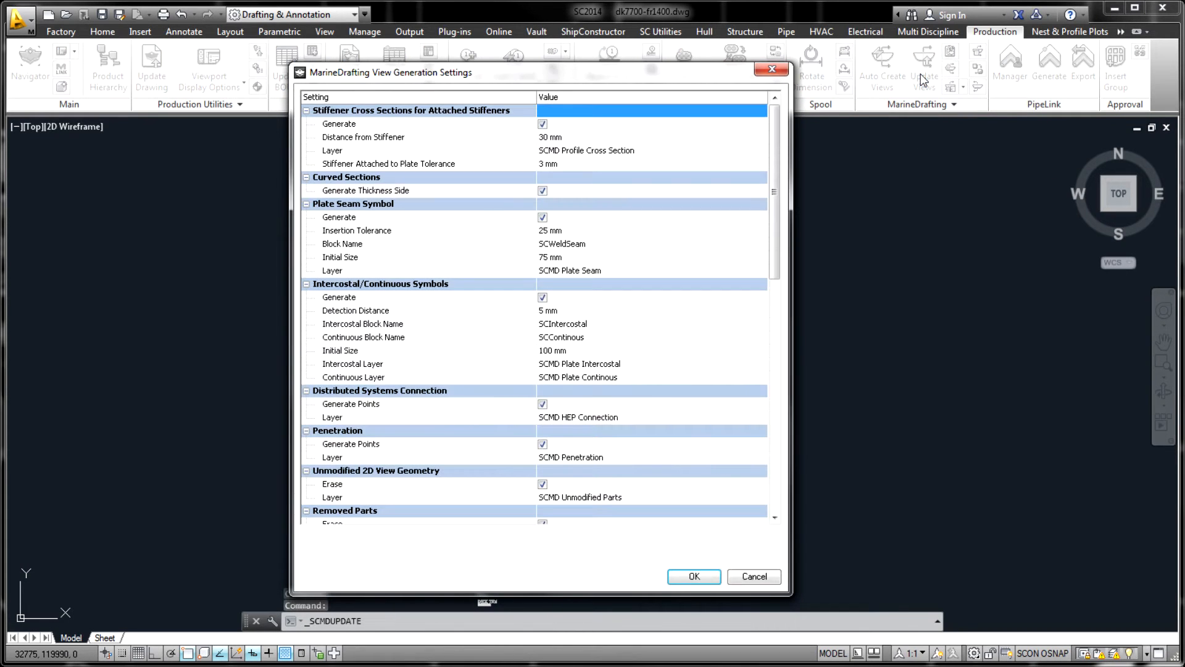
pyautogui.click(694, 576)
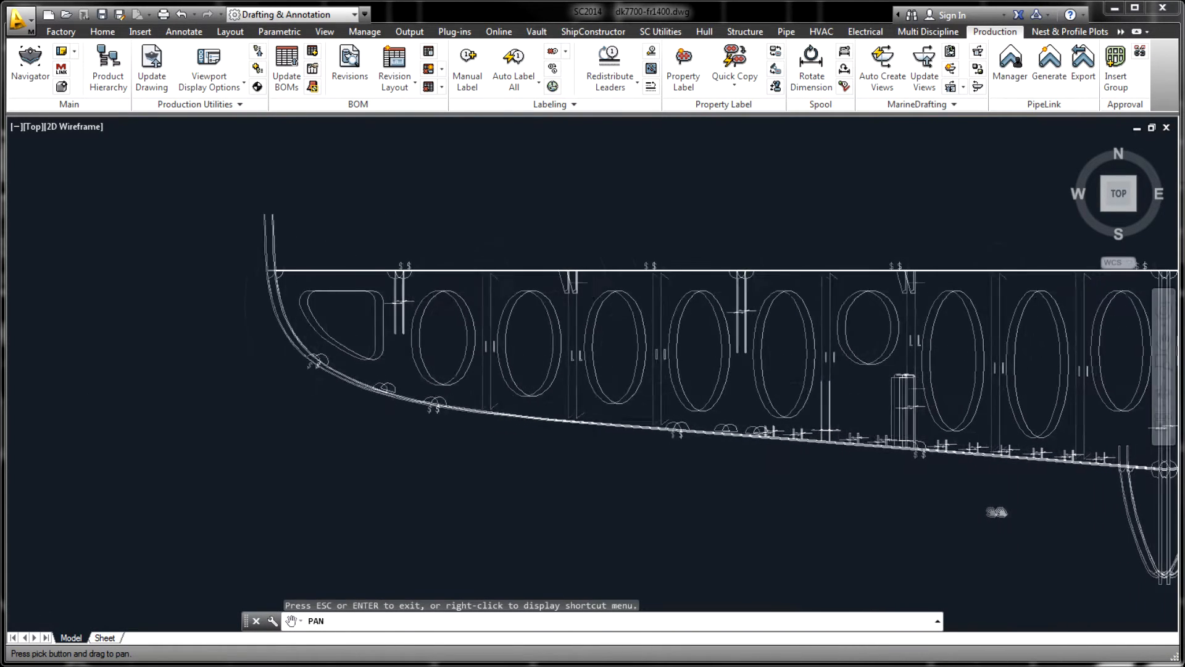
# Zoom into the frame view and jump from a picked part to its RW-1600-10 model drawing
pyautogui.click(107, 637)
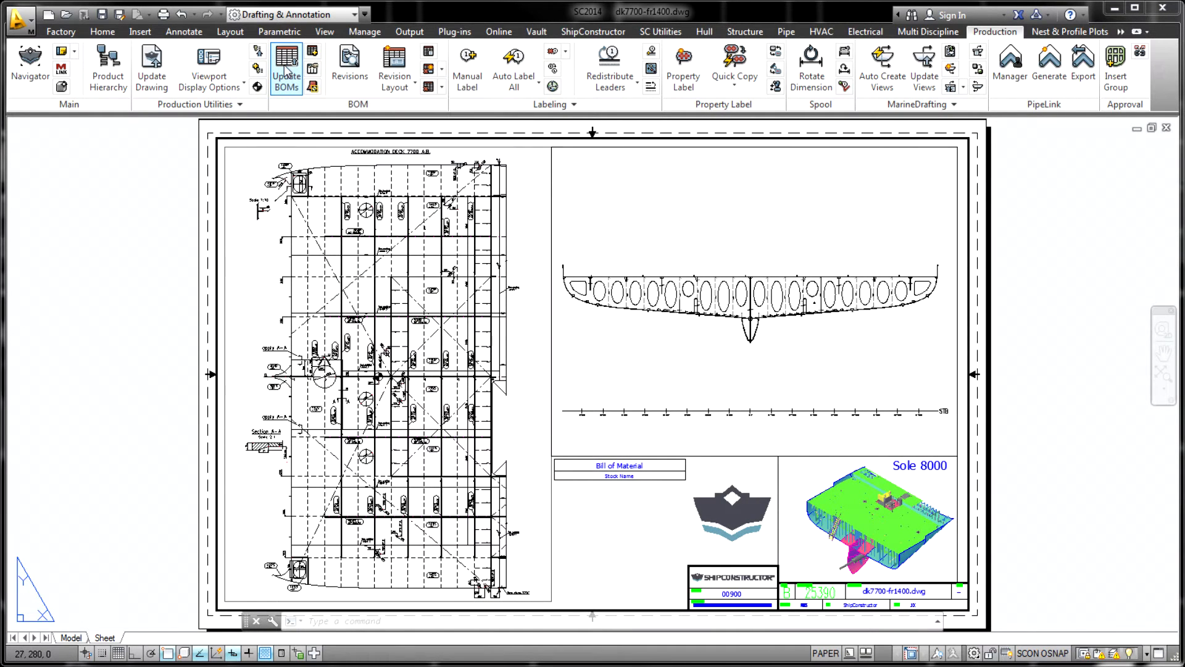
pyautogui.click(286, 58)
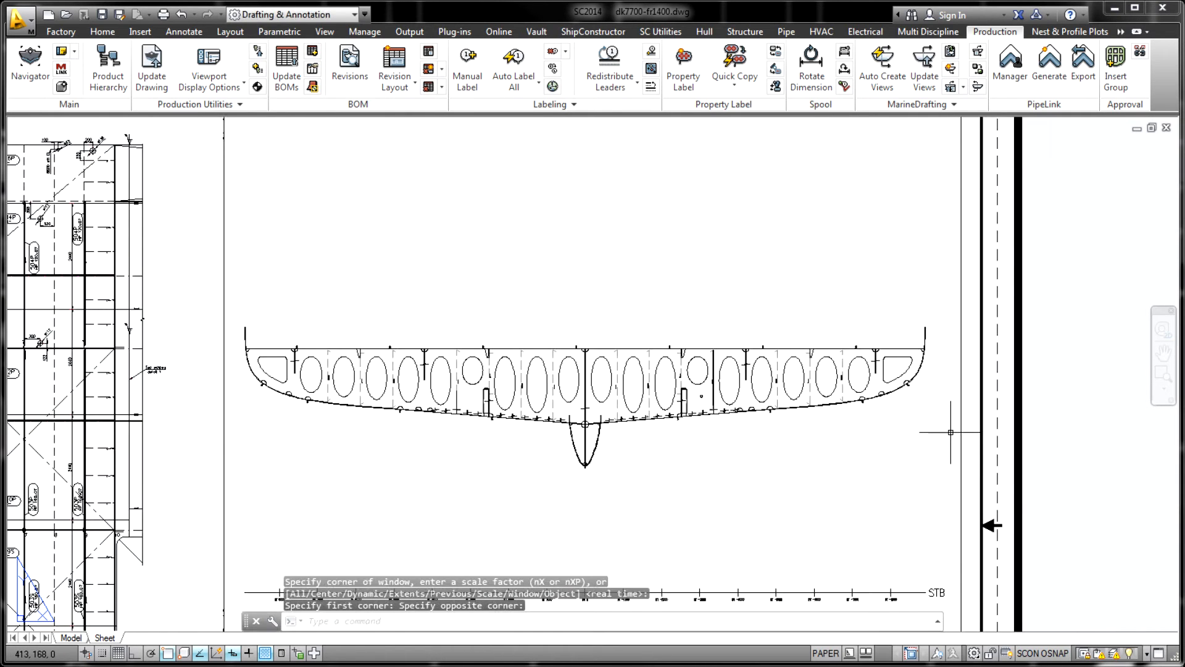
pyautogui.moveTo(587, 181)
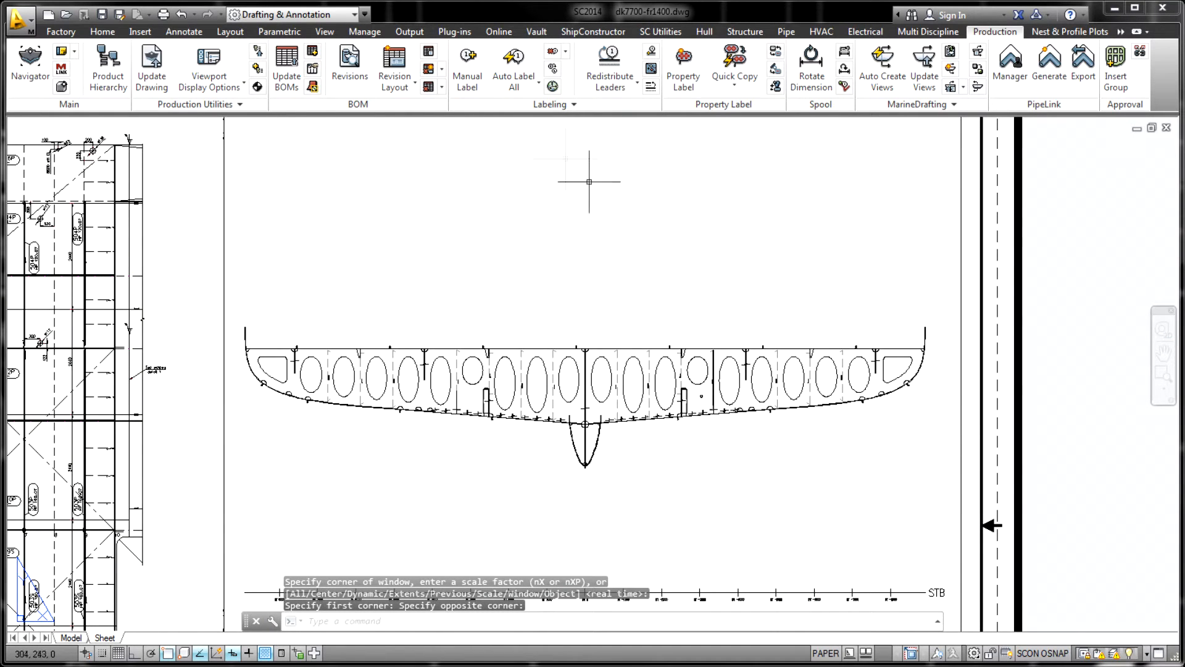
pyautogui.click(513, 59)
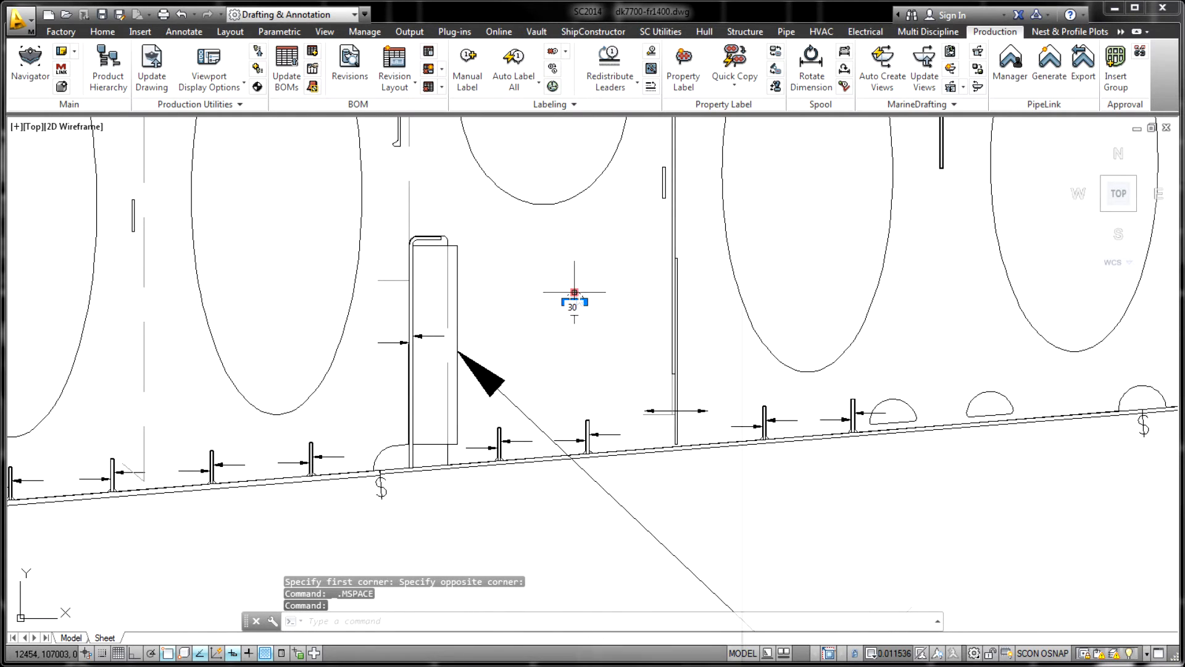
pyautogui.rightClick(573, 294)
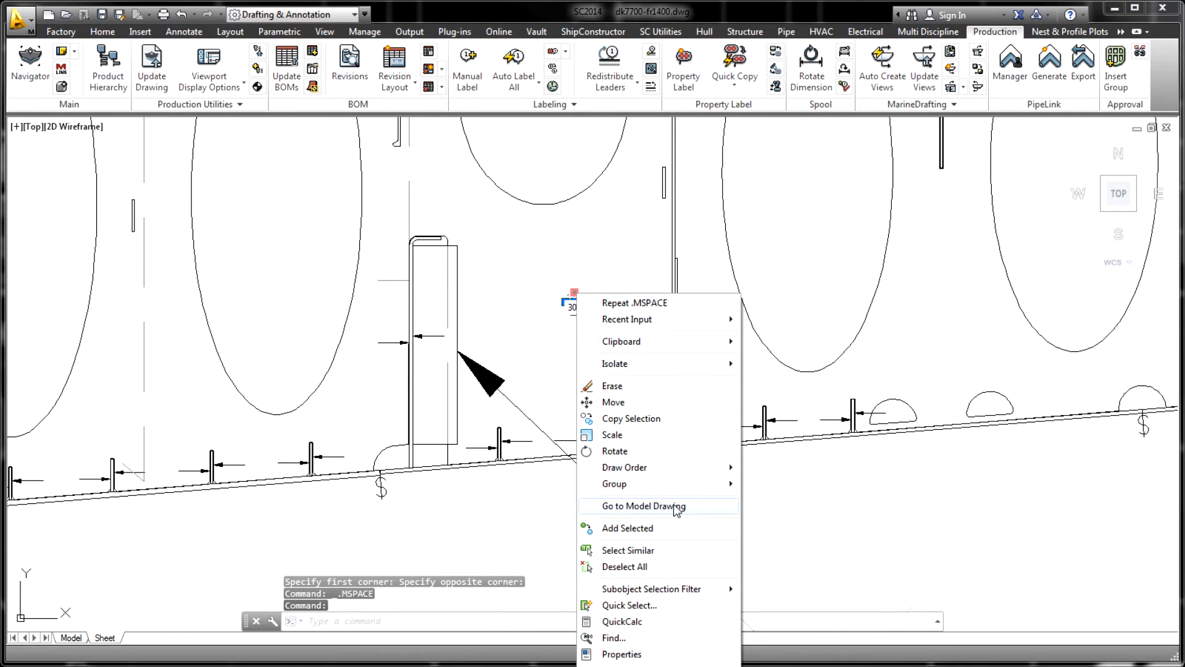
pyautogui.click(658, 506)
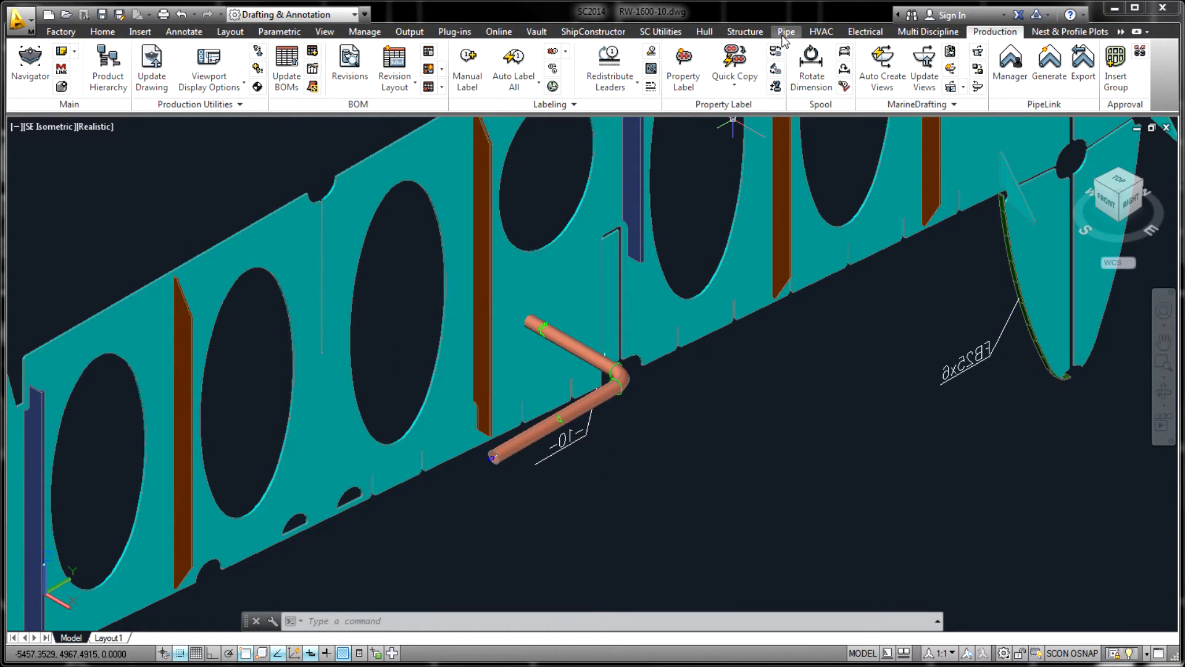
# From the Pipe tab's Navigator, open the DK7700-FR700_FR2800 output drawing
pyautogui.click(782, 32)
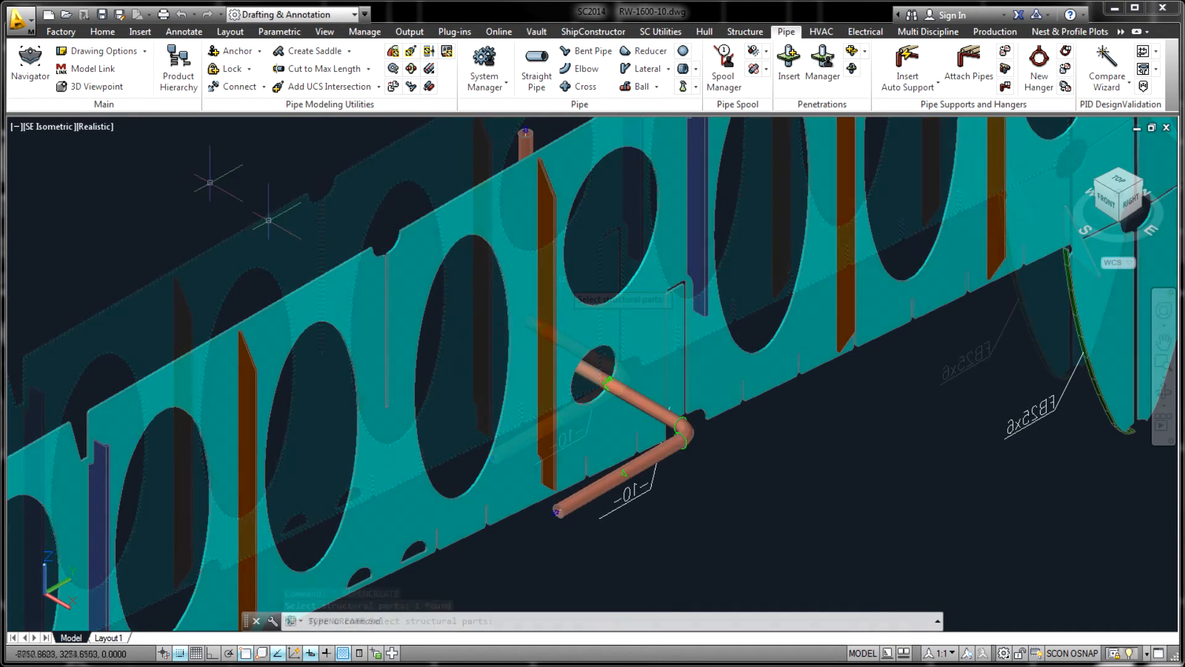
pyautogui.click(27, 55)
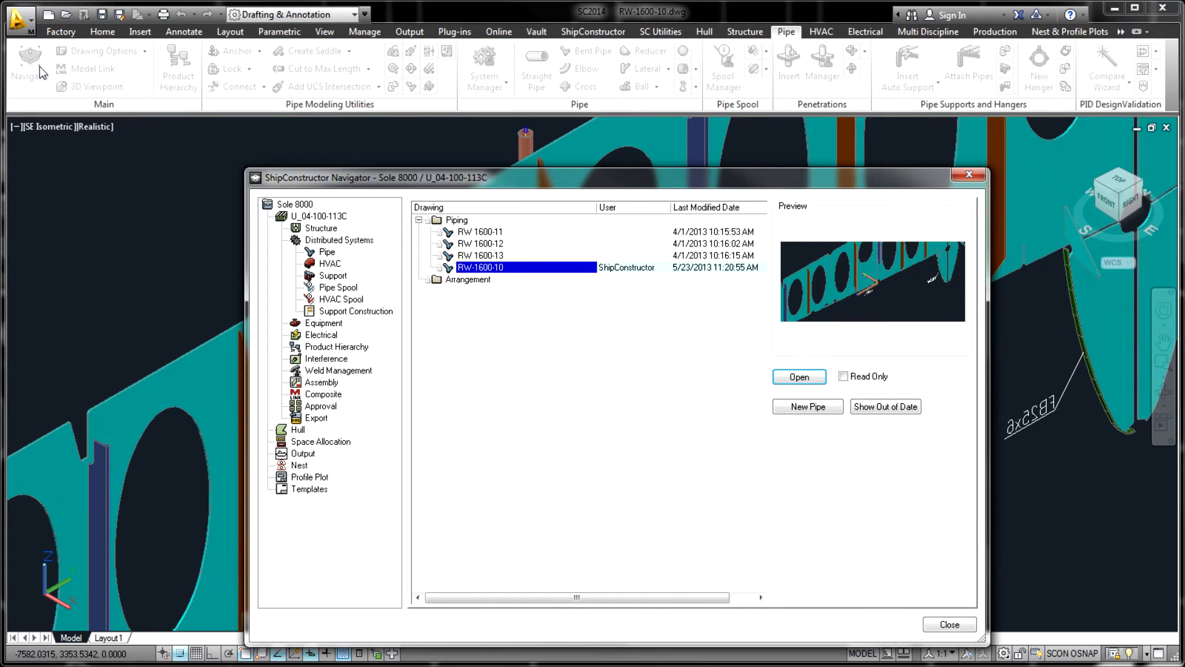
pyautogui.click(302, 455)
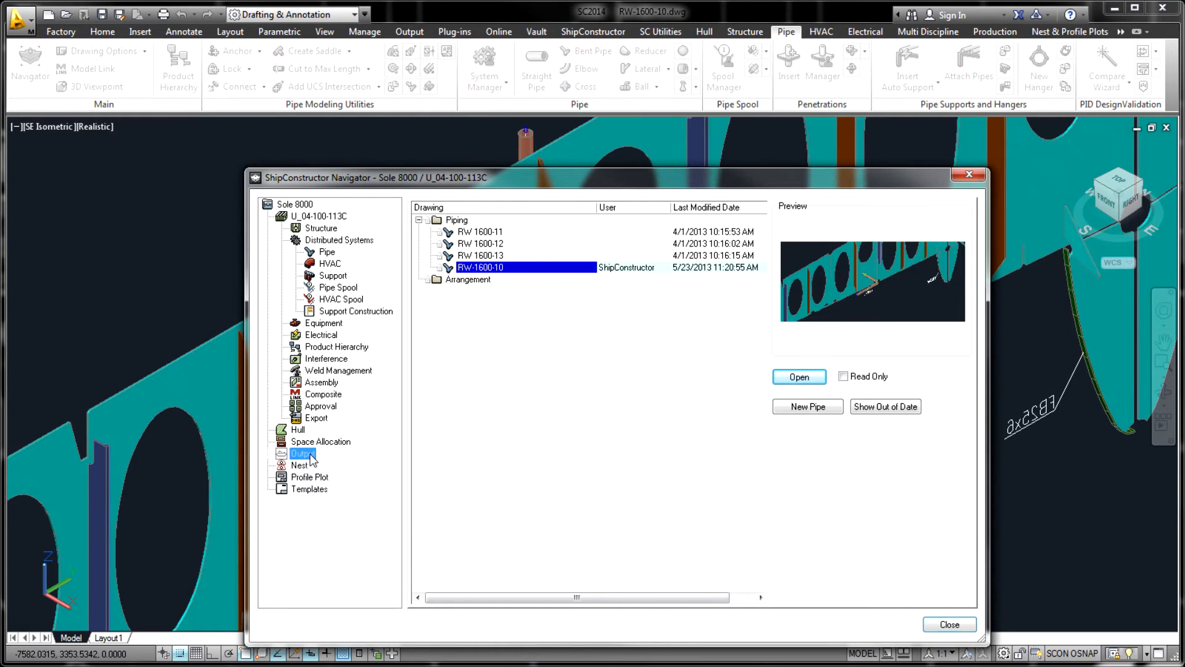
pyautogui.click(303, 454)
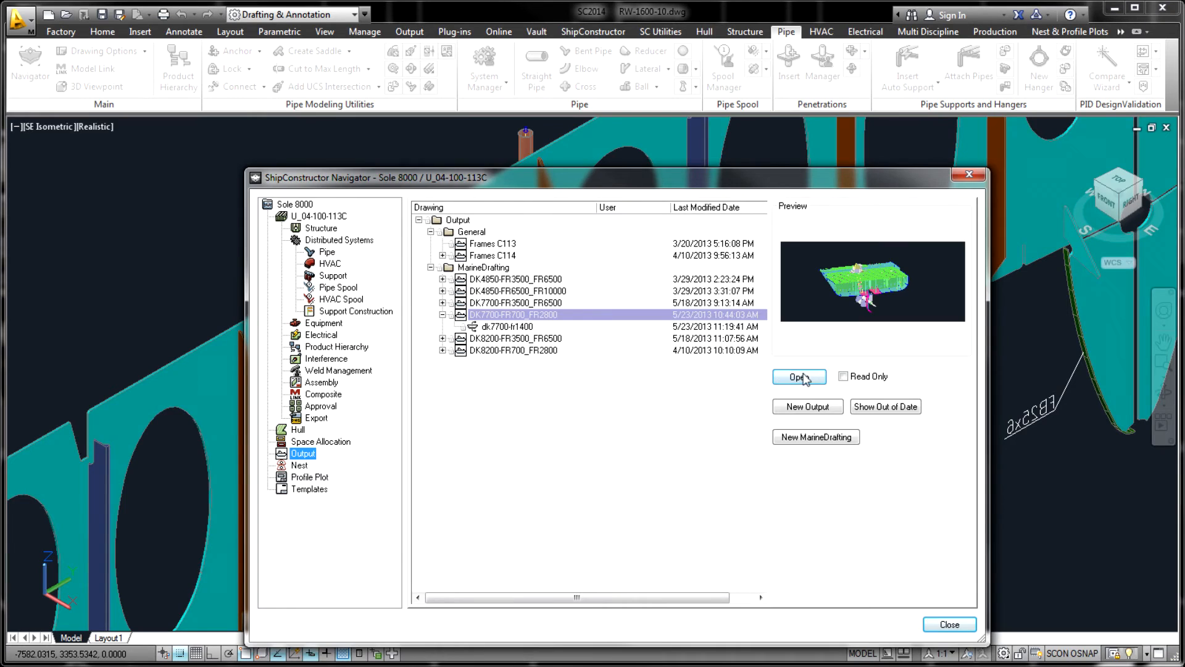
pyautogui.click(799, 377)
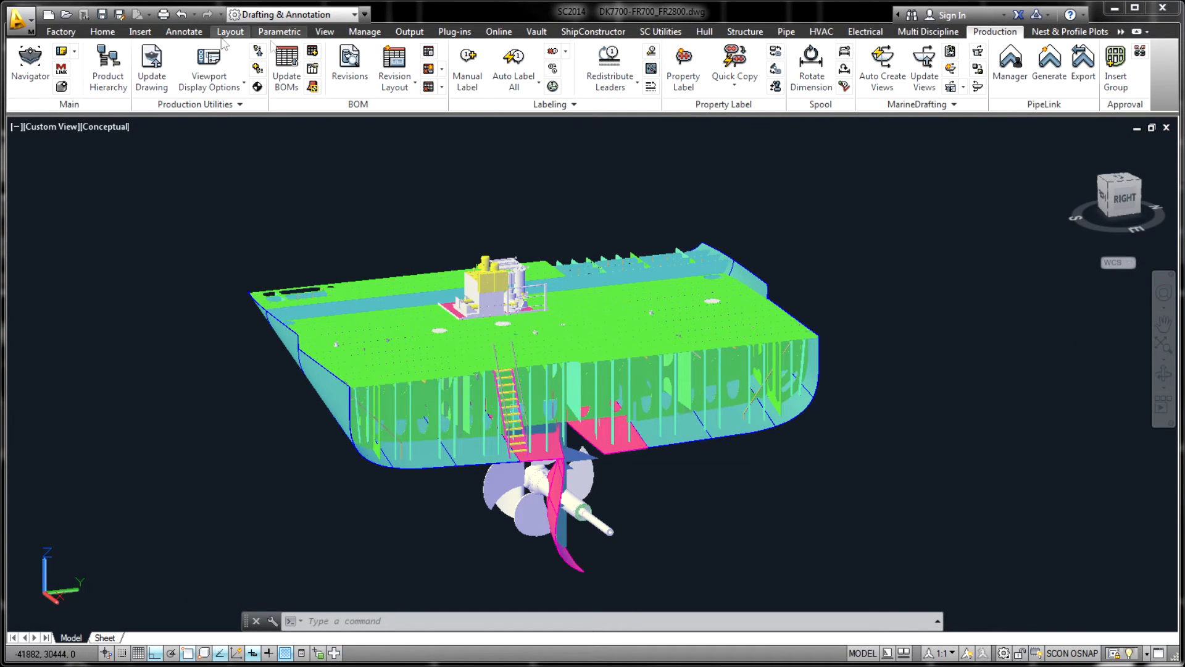
# Update the output drawing from the changed model and switch back to dk7700-fr1400.dwg
pyautogui.click(152, 62)
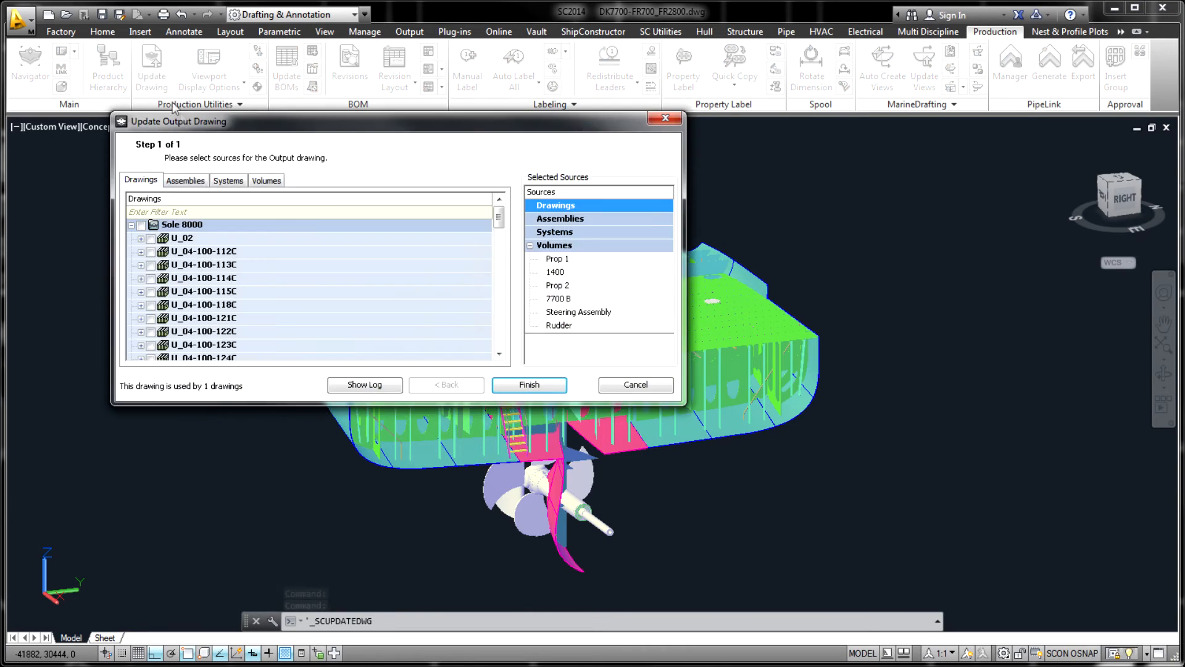
pyautogui.click(529, 385)
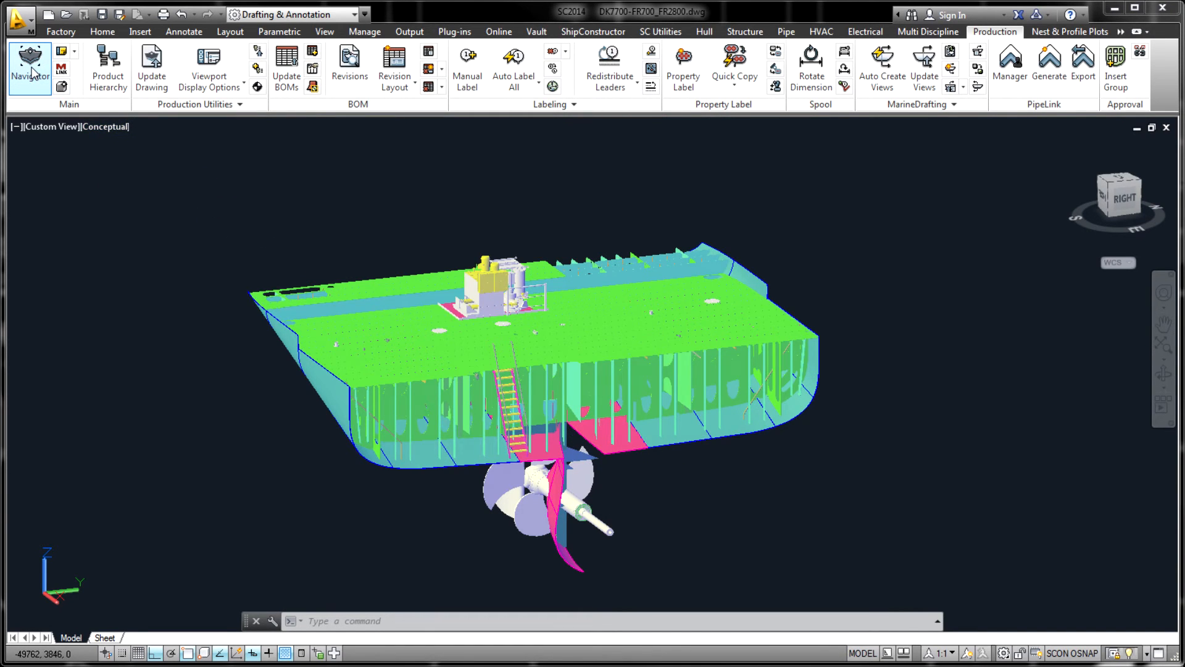
pyautogui.click(31, 62)
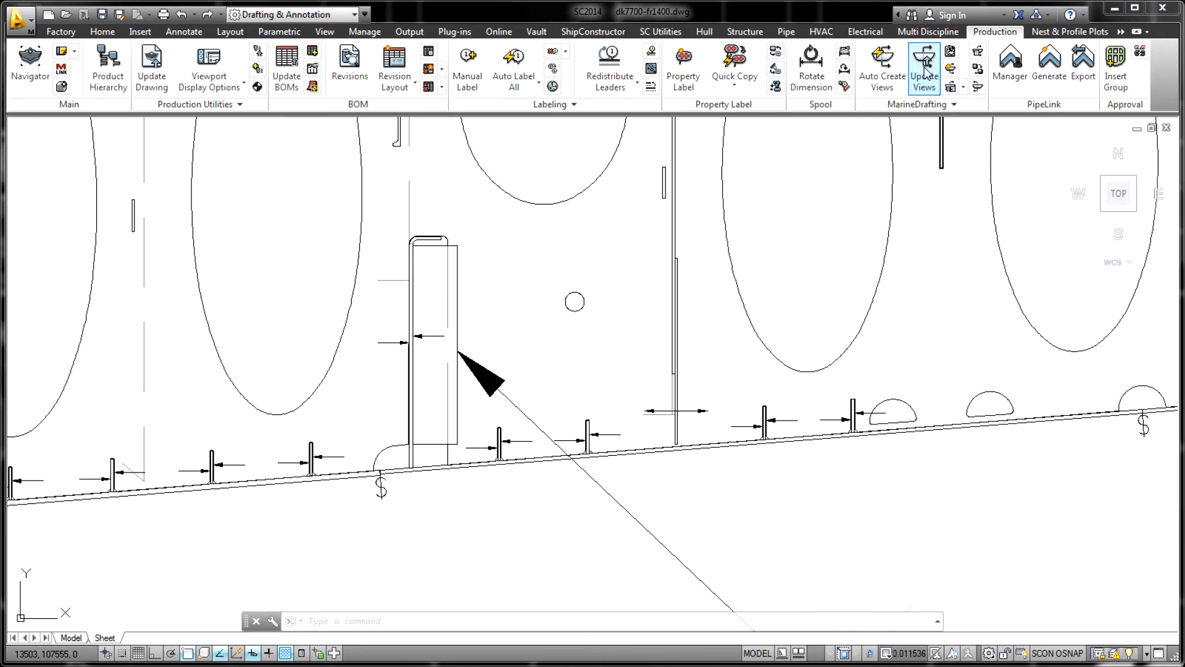
# Run Update Views so the new pipe penetration appears in the dk7700-fr1400 frame view
pyautogui.click(925, 56)
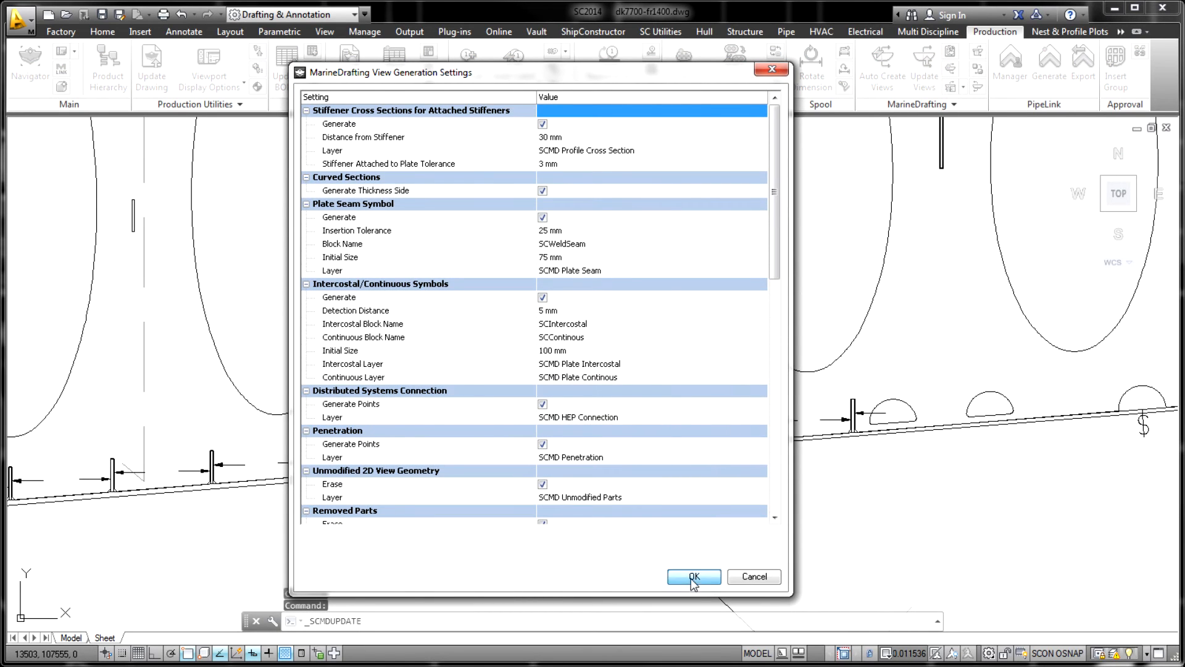
pyautogui.click(694, 576)
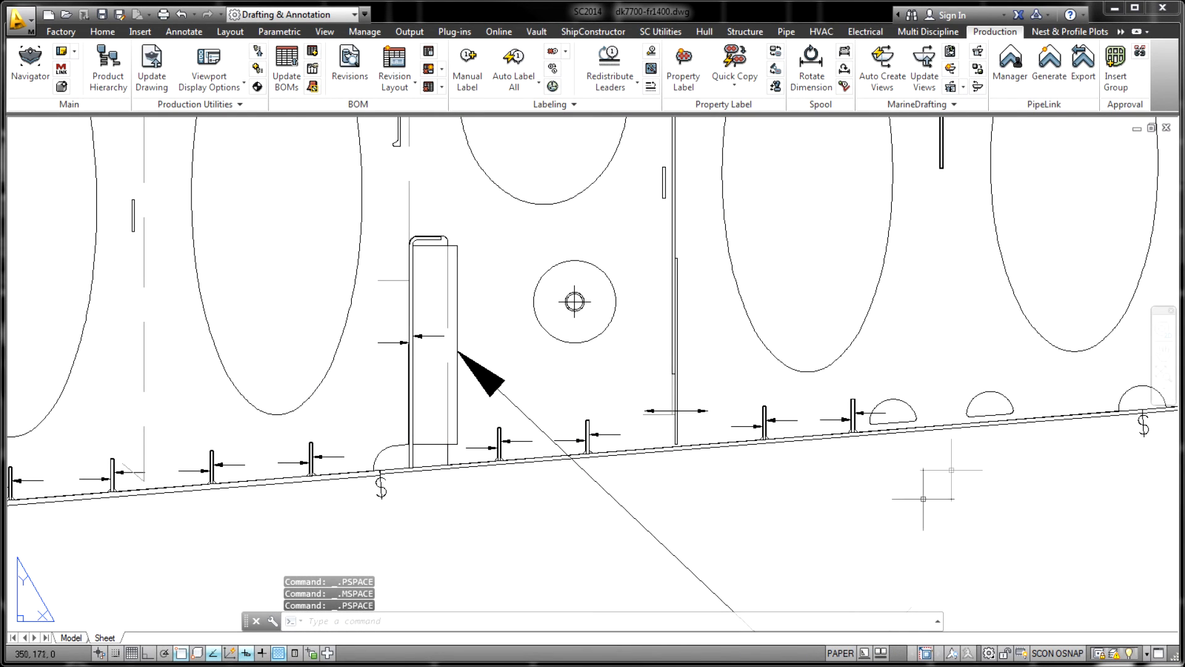